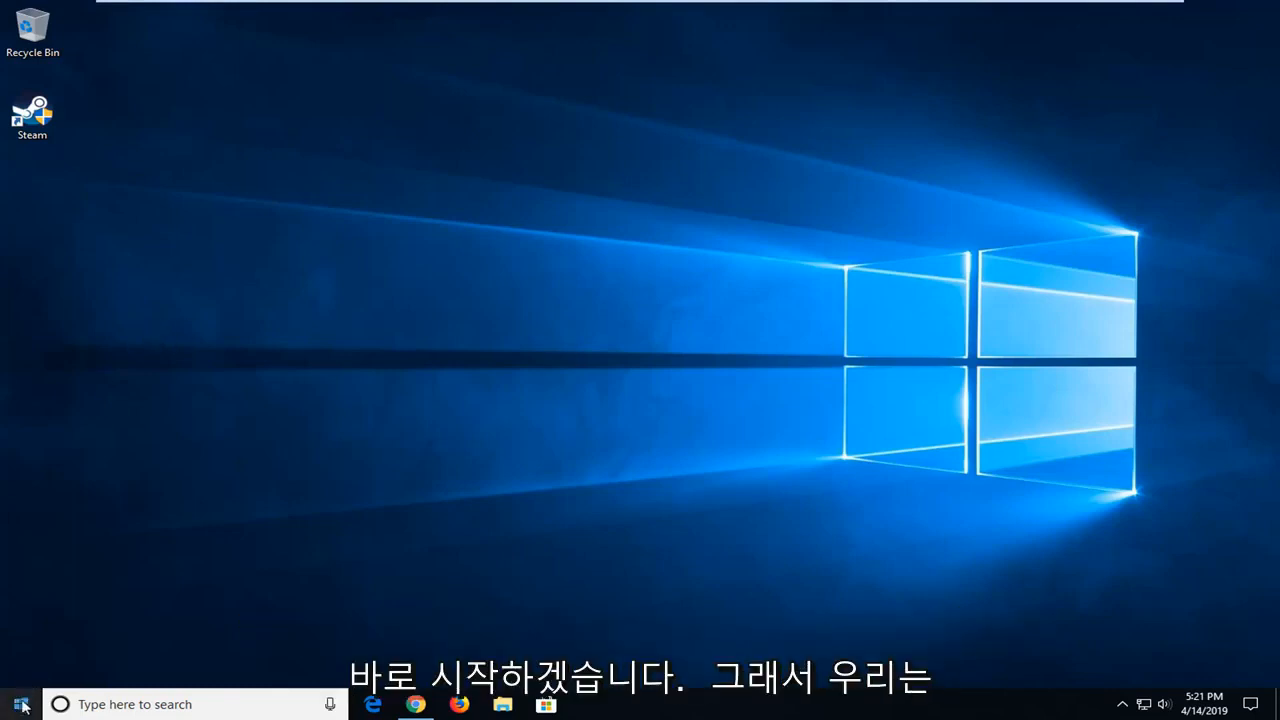
# Search the Start menu for 'remove program' to surface Add or remove programs.
pyautogui.click(20, 704)
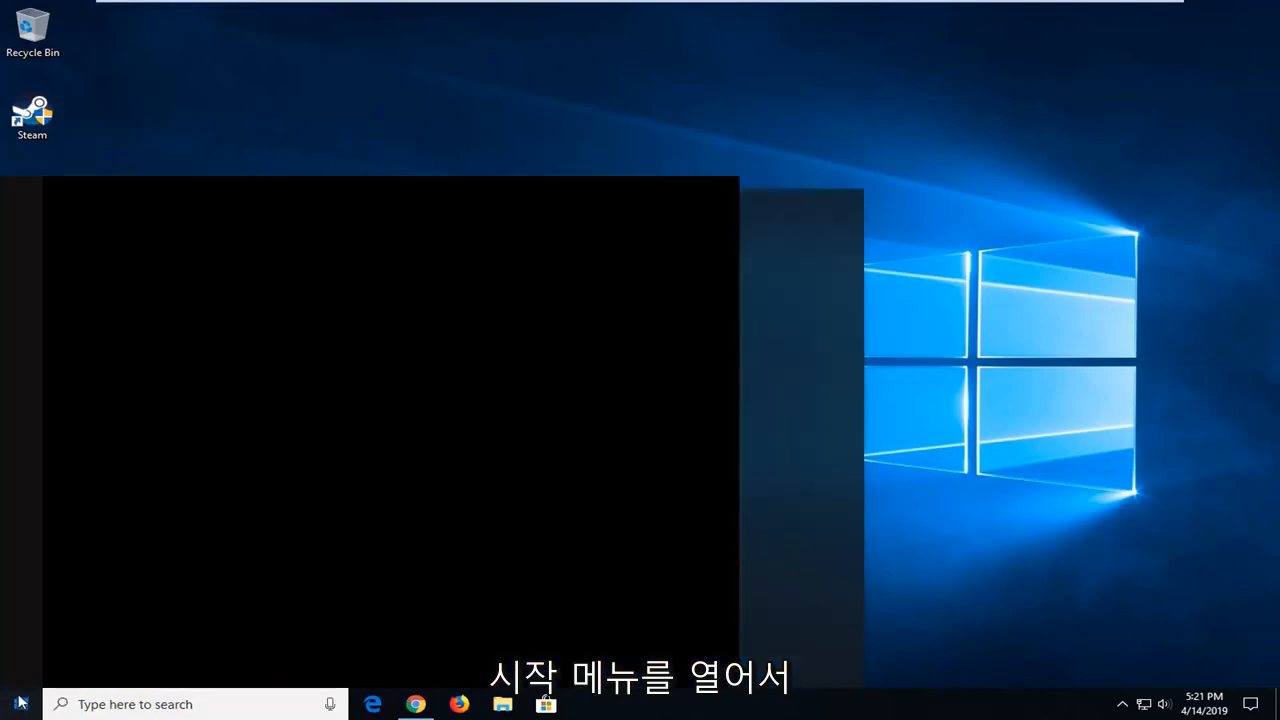
pyautogui.write('control panel')
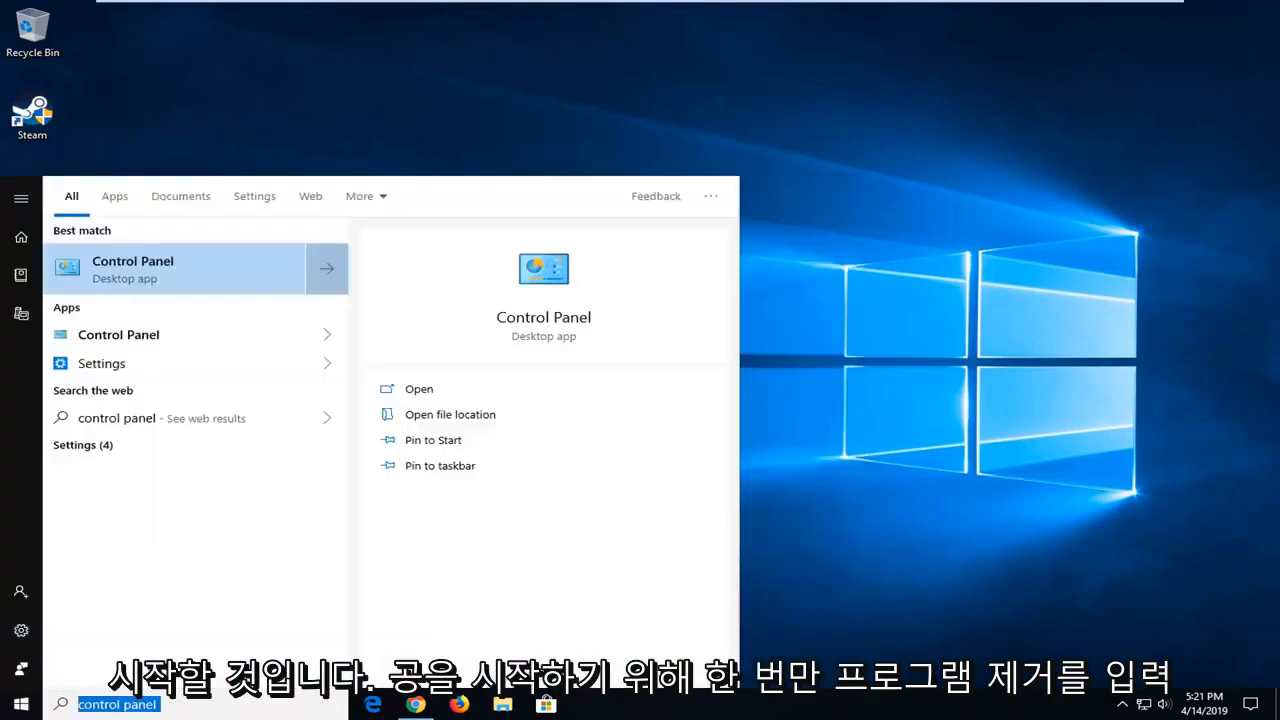
pyautogui.write('remove program')
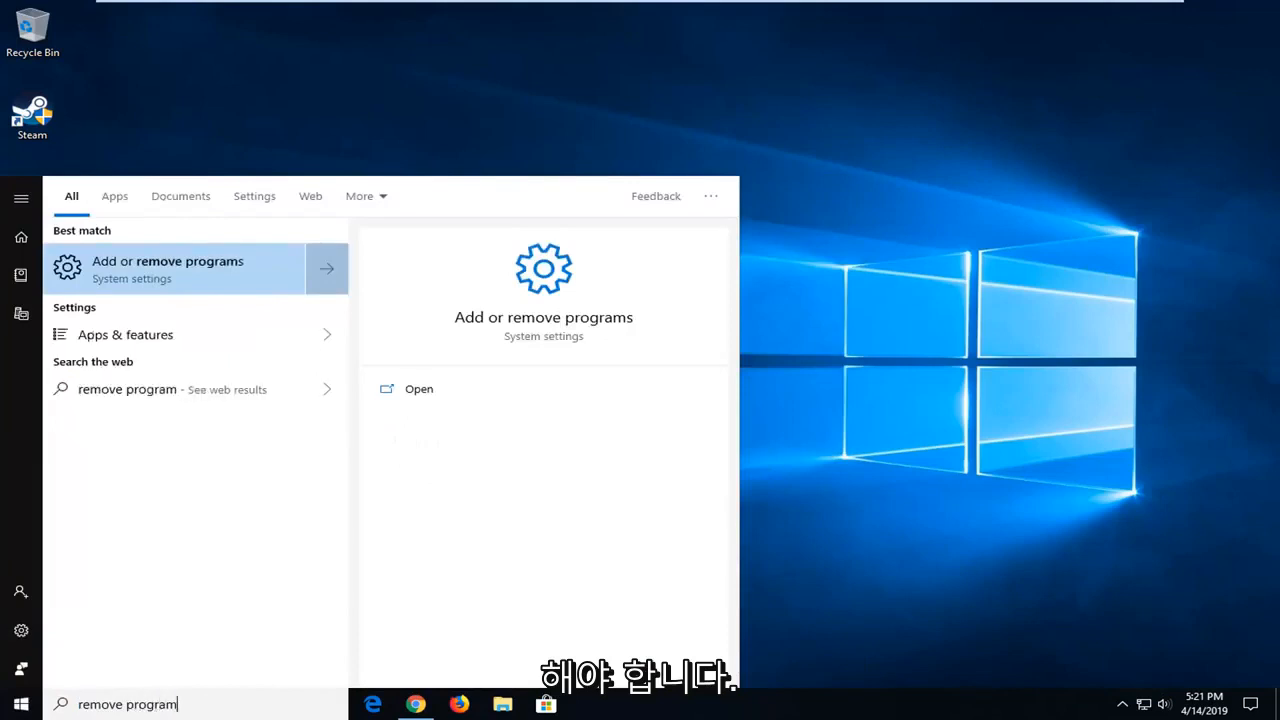
pyautogui.moveTo(170, 270)
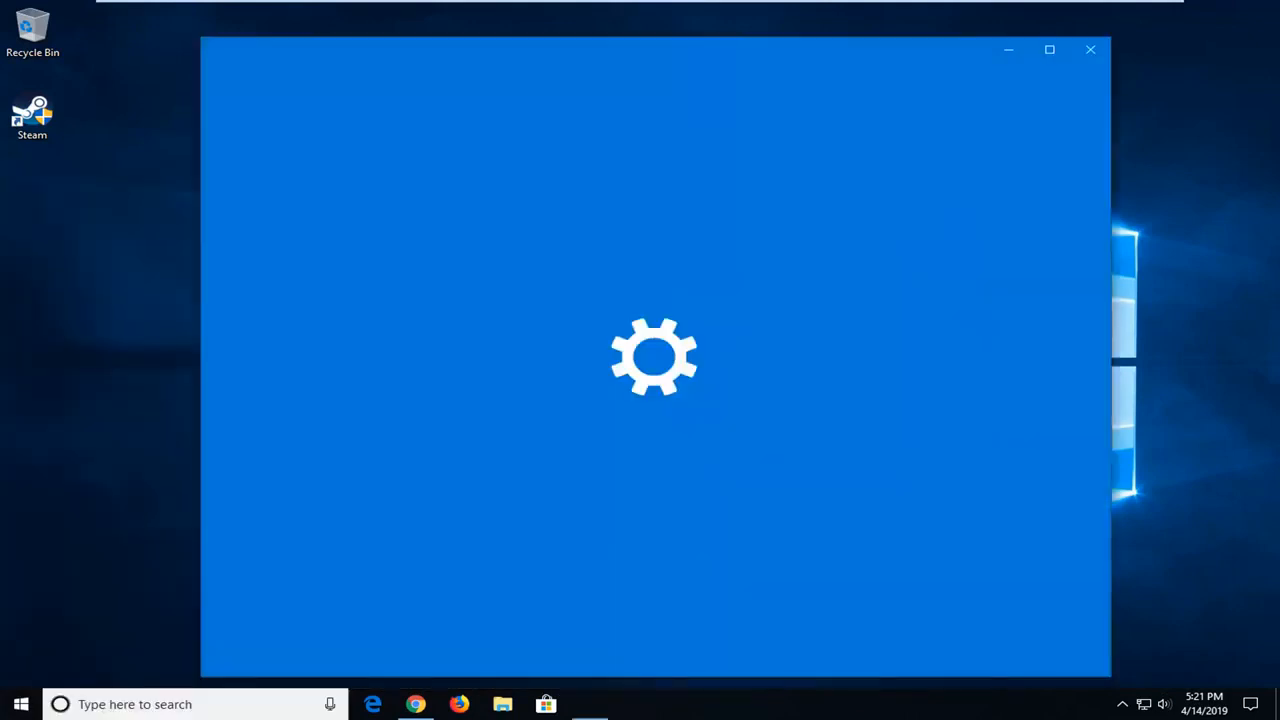
# Locate Steam in the Apps & features list and begin its uninstall.
pyautogui.click(588, 704)
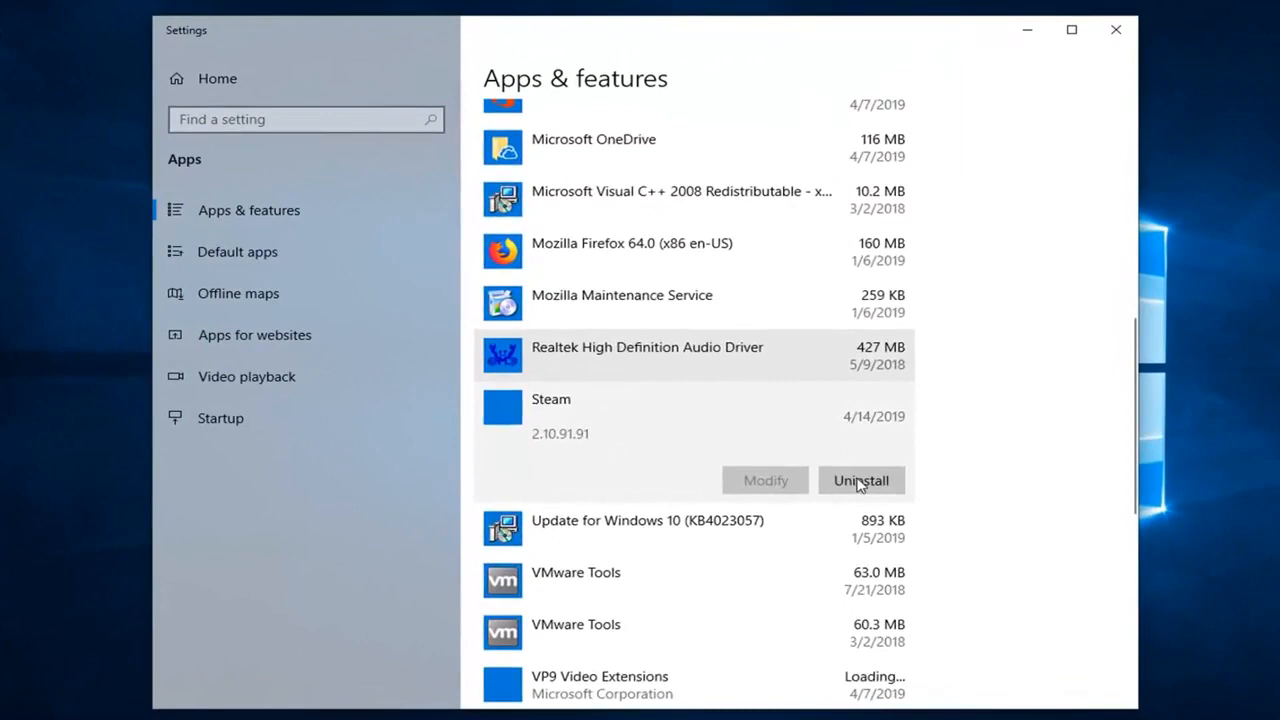
pyautogui.scroll(-3)
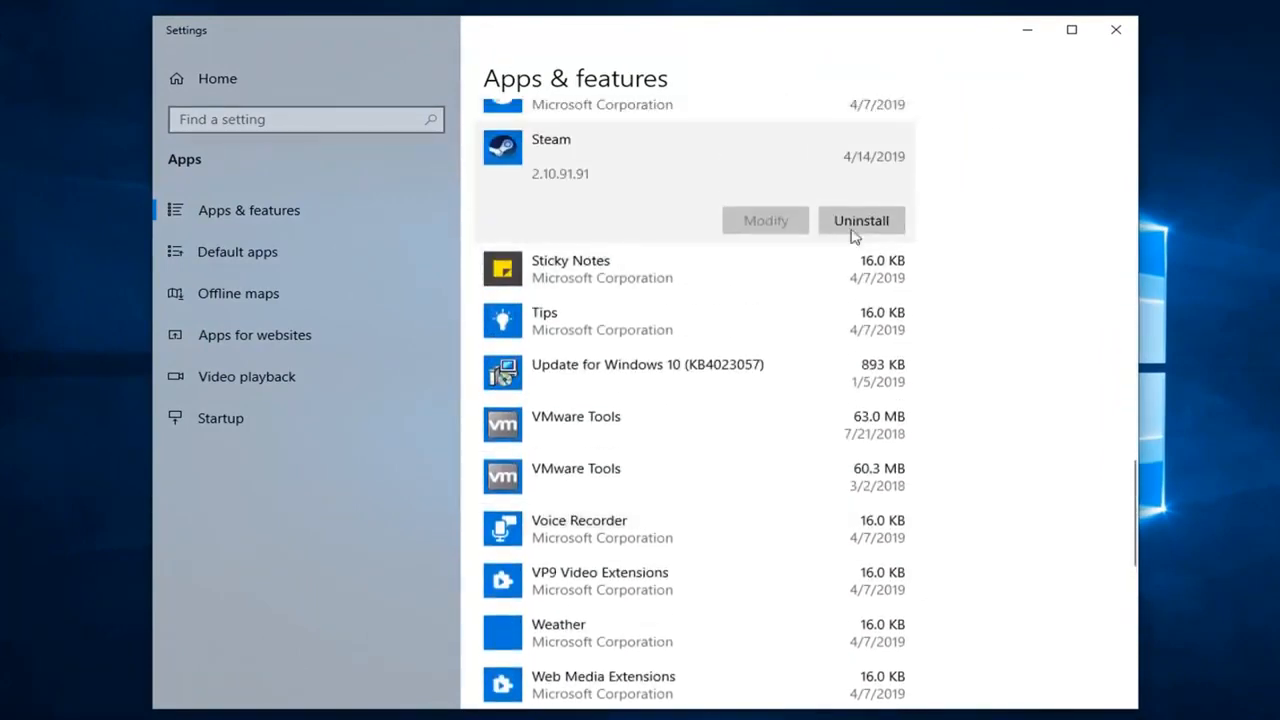
pyautogui.click(860, 220)
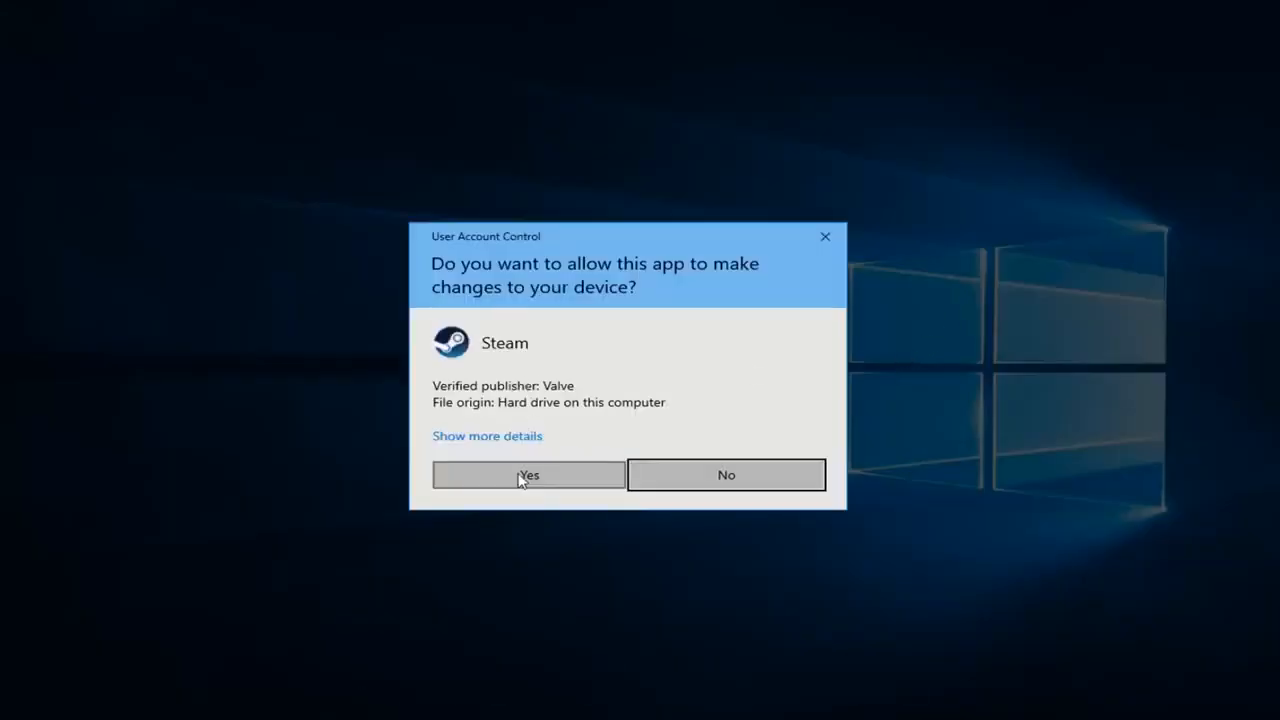
# Approve the User Account Control prompt so Steam's uninstaller launches.
pyautogui.click(528, 474)
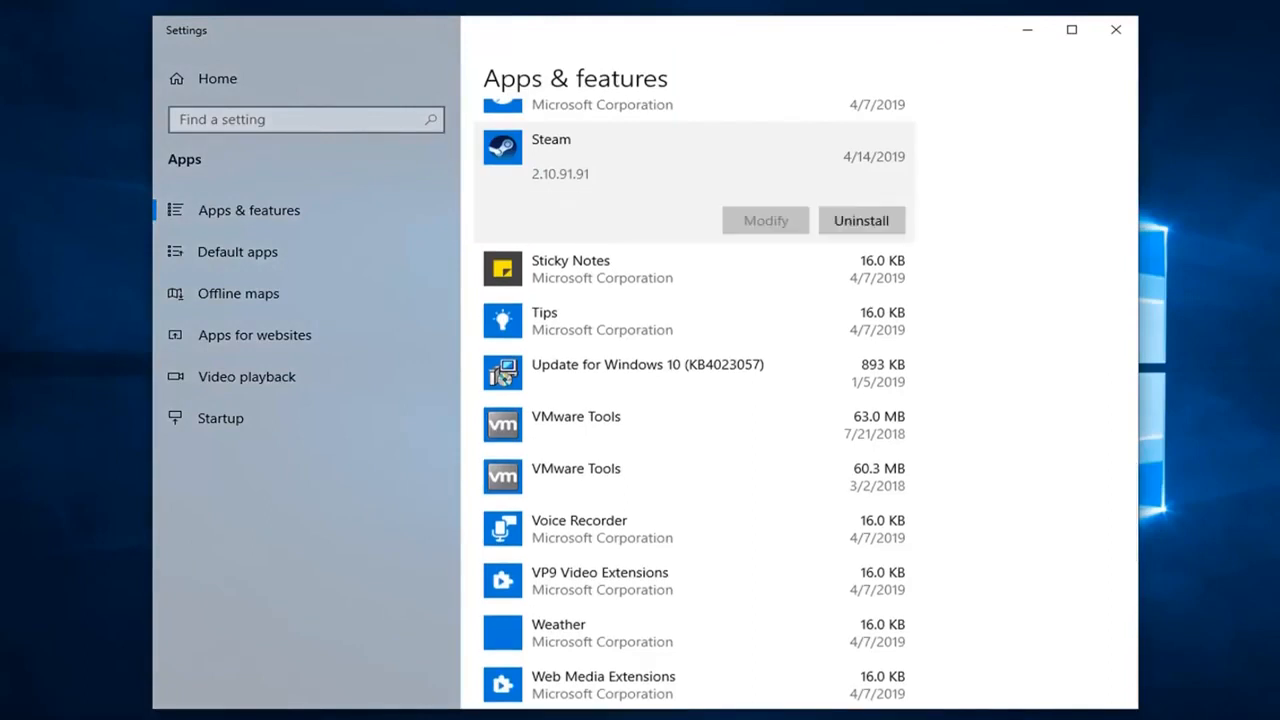
pyautogui.click(860, 220)
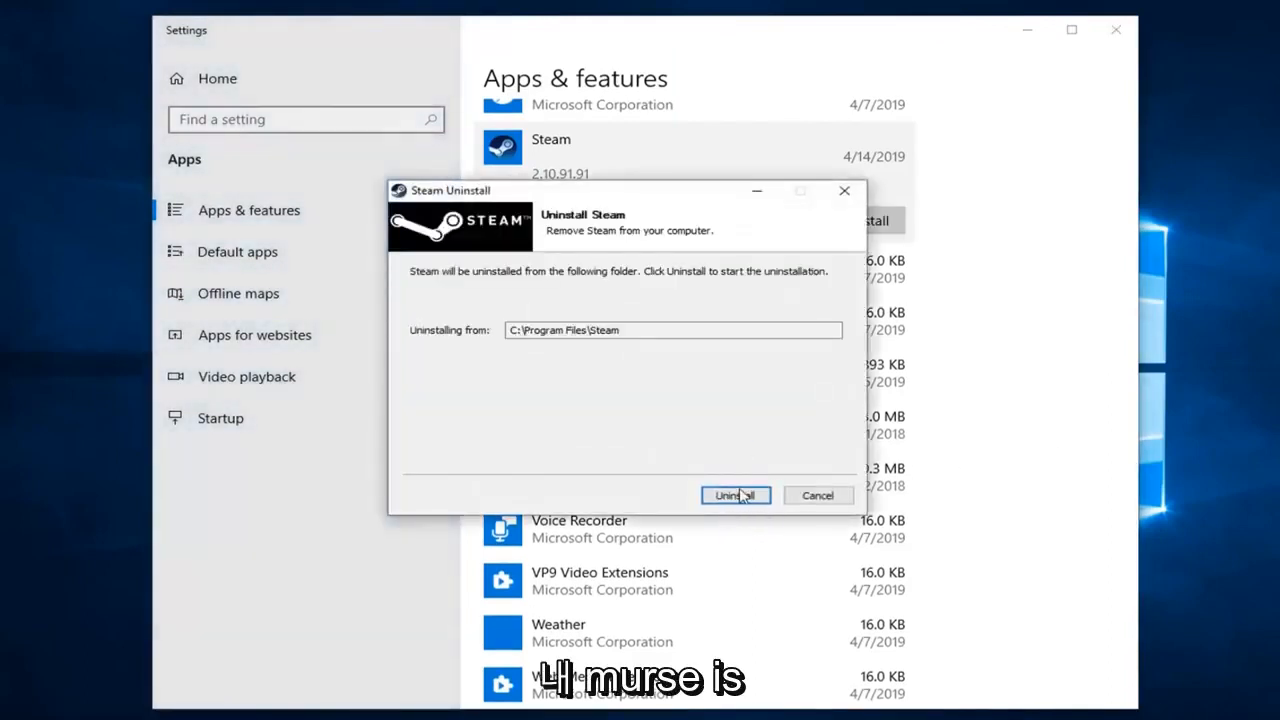
# Remove Steam from C:\Program Files\Steam and close the uninstaller after Uninstallation Complete.
pyautogui.click(736, 496)
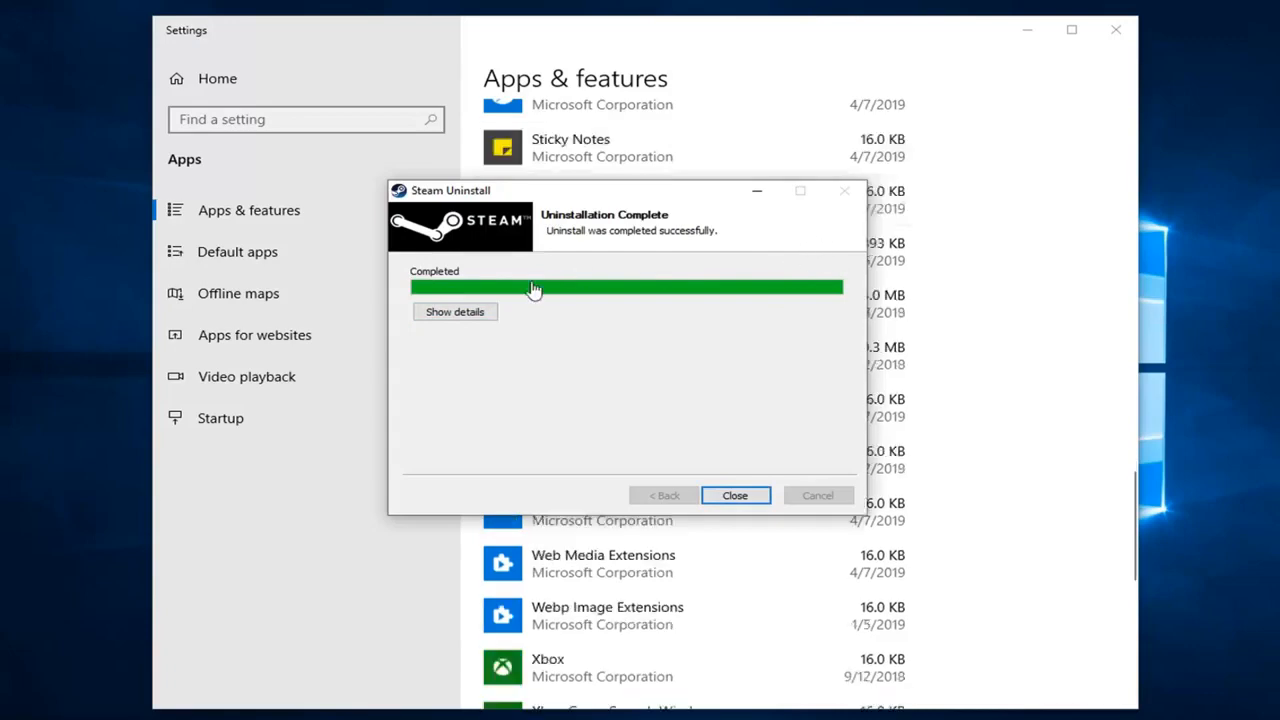
pyautogui.click(736, 496)
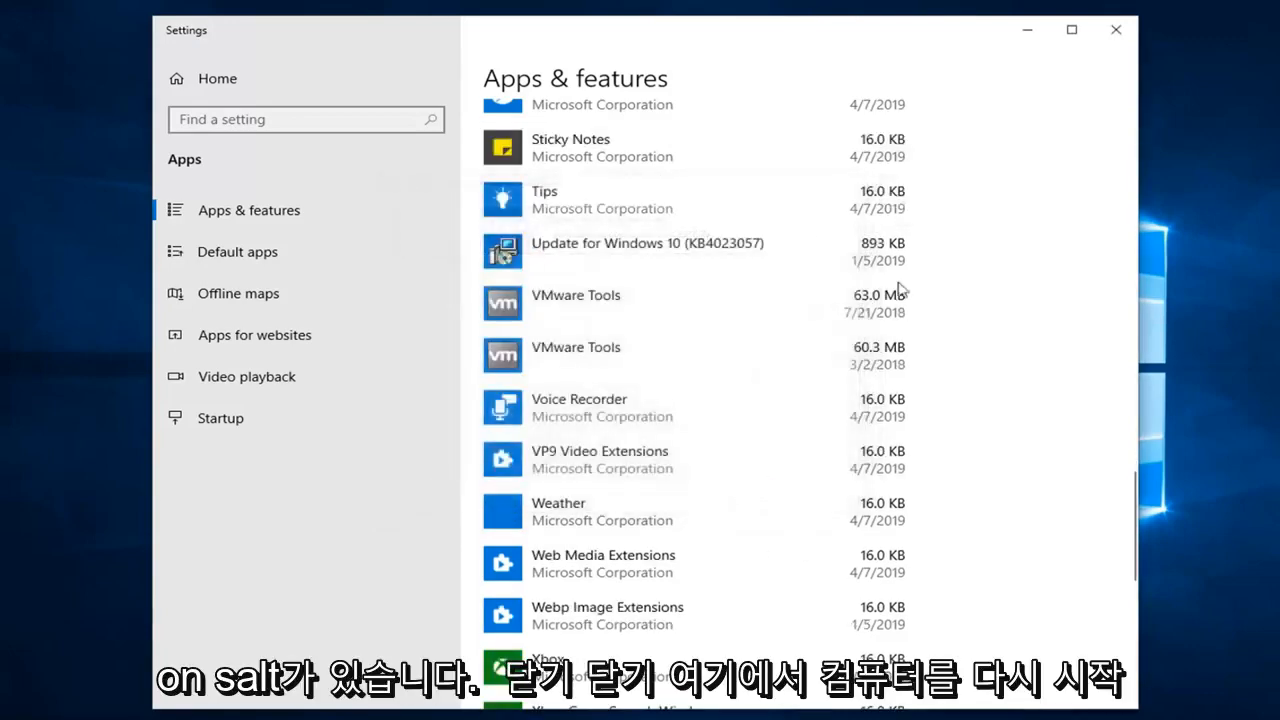